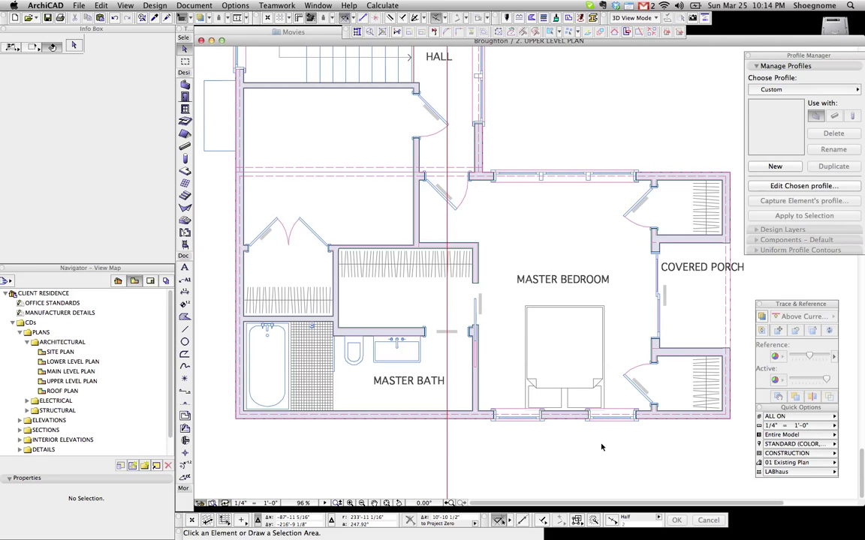
mouse_move(569, 330)
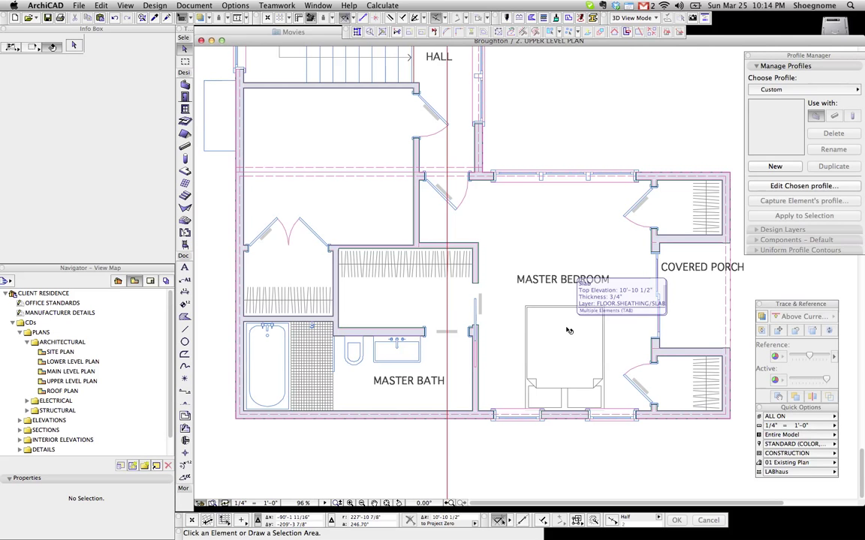
mouse_move(616, 222)
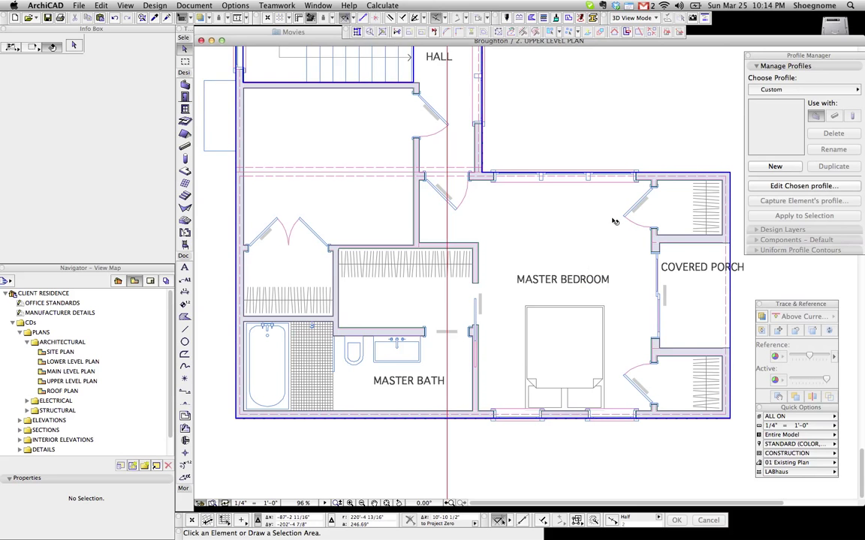
Step: Browse the Upper Level Plan, briefly selecting and deselecting a wall of the house layout
scroll("down", 3)
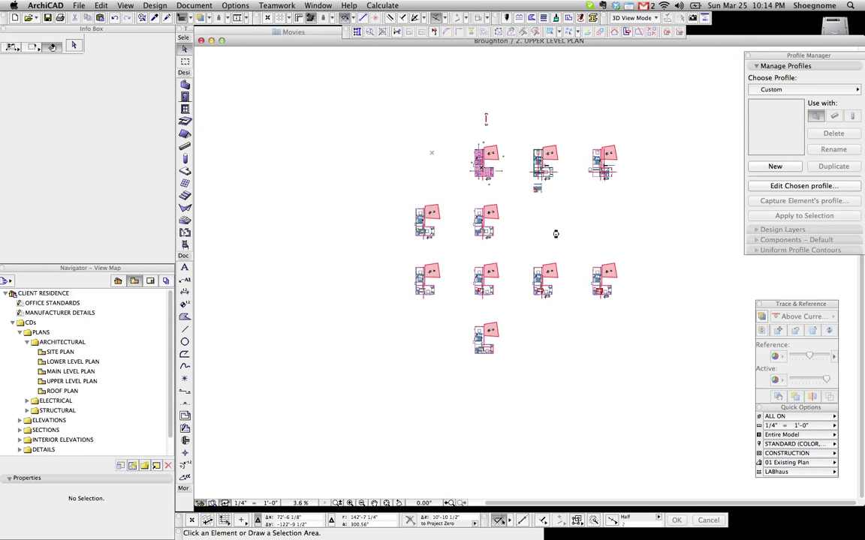
scroll("up", 3)
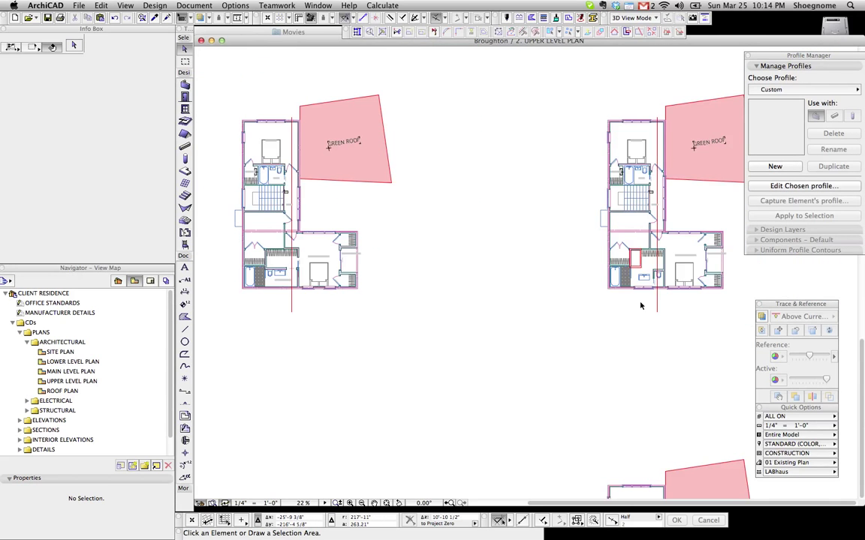
mouse_move(265, 264)
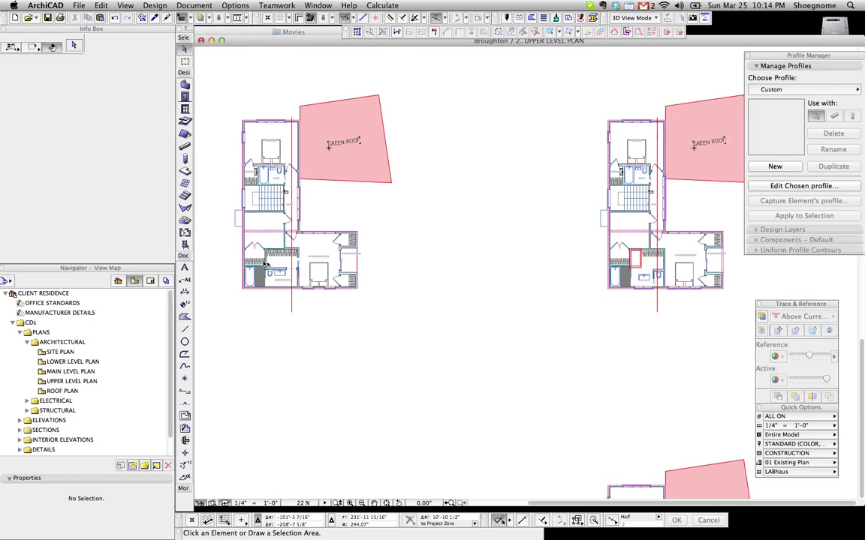
mouse_move(324, 292)
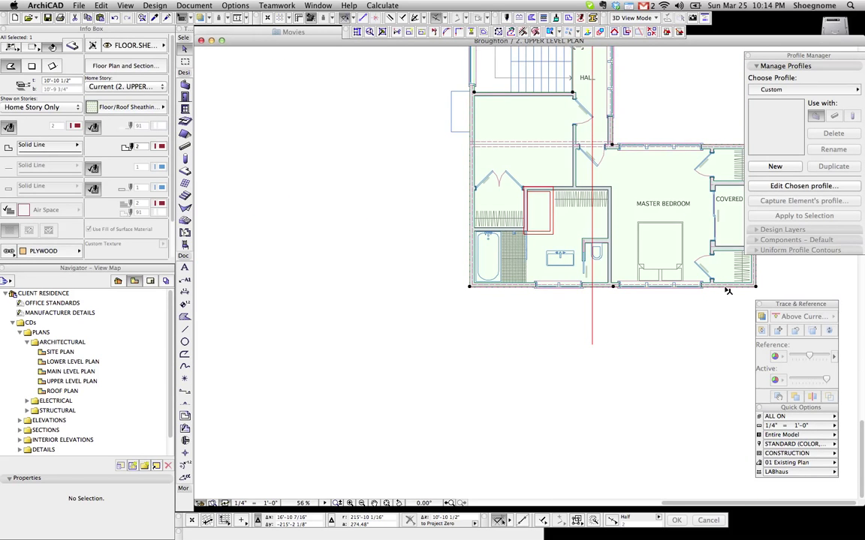
left_click(586, 285)
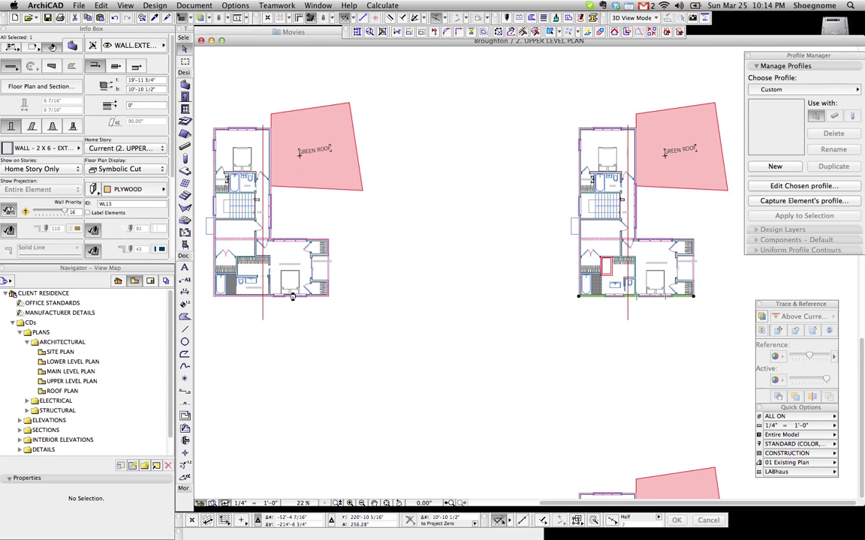
mouse_move(291, 304)
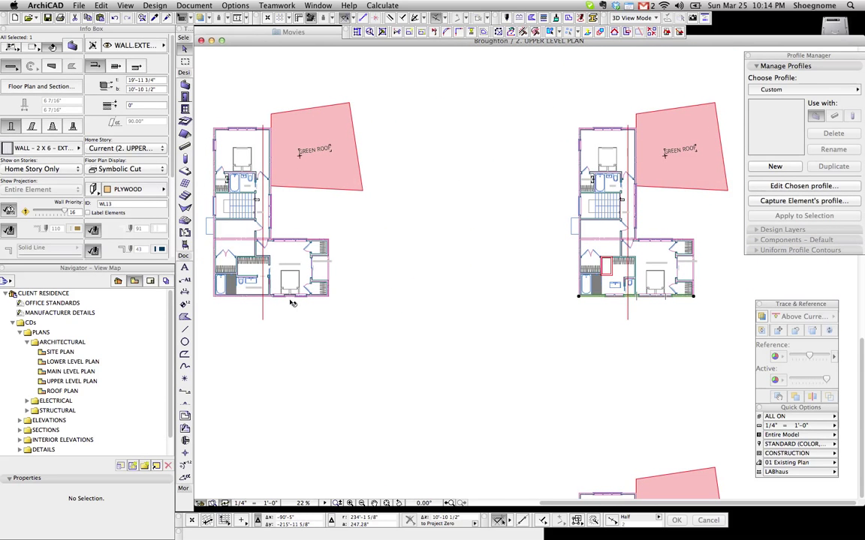
left_click(345, 304)
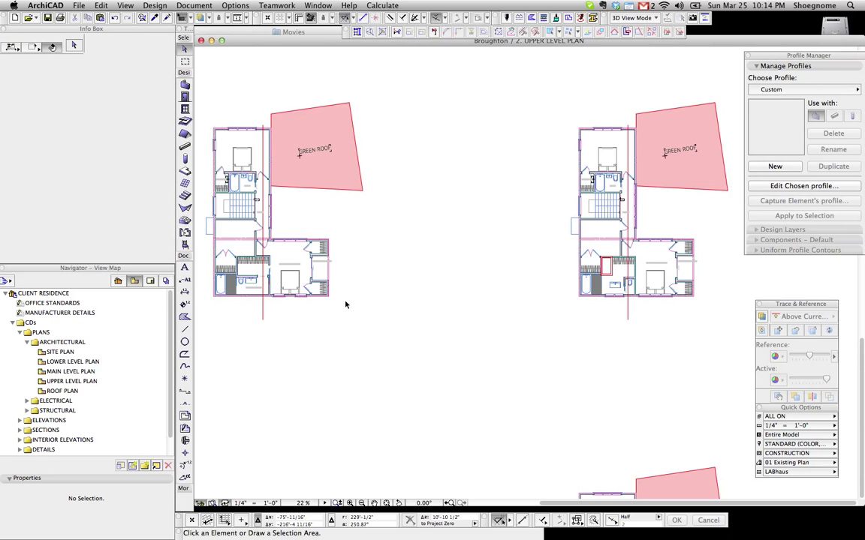
mouse_move(360, 407)
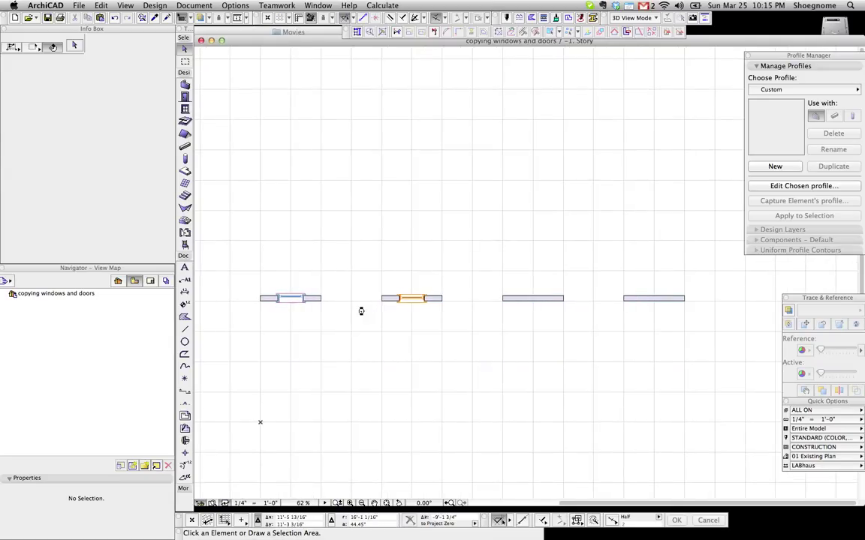
Step: Place a window at the centre of the third wall with the Window tool
left_click(291, 297)
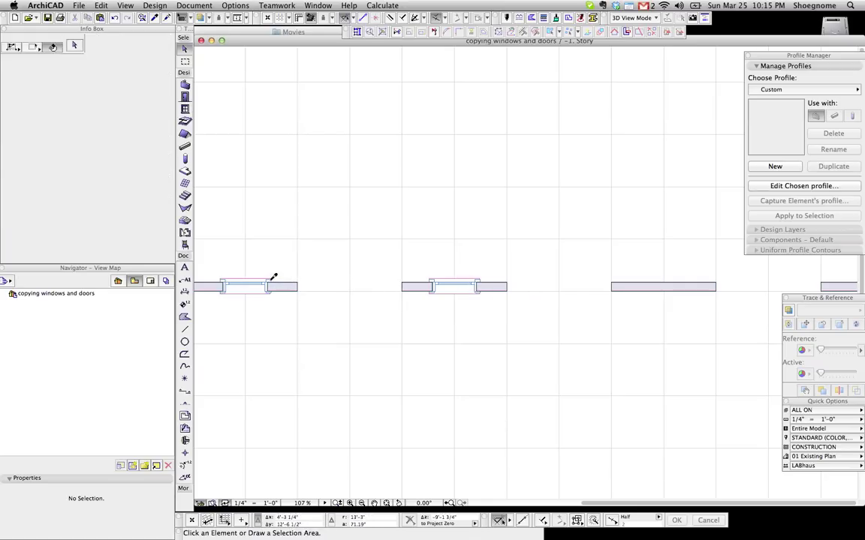
mouse_move(271, 284)
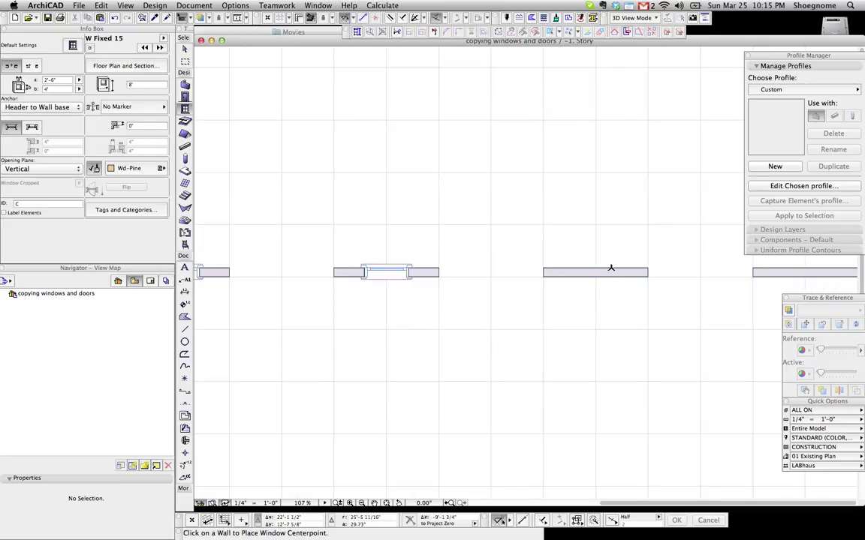
left_click(595, 272)
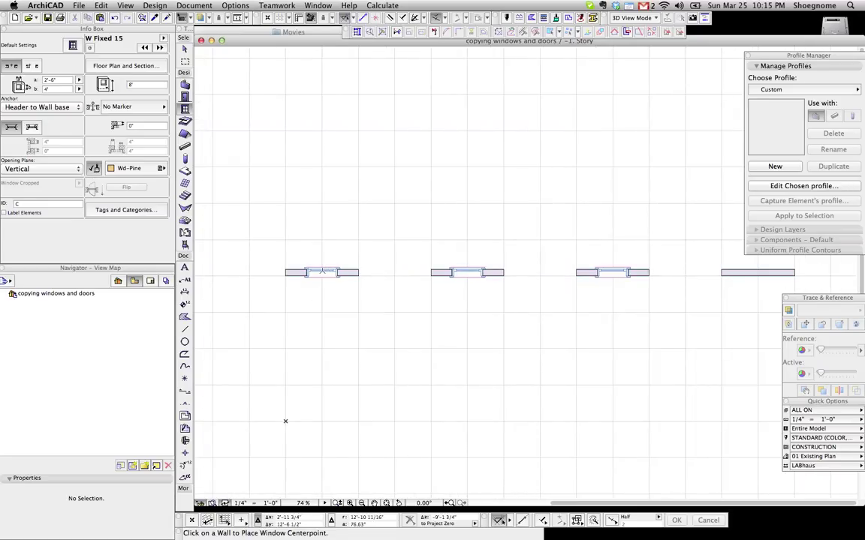
left_click(467, 273)
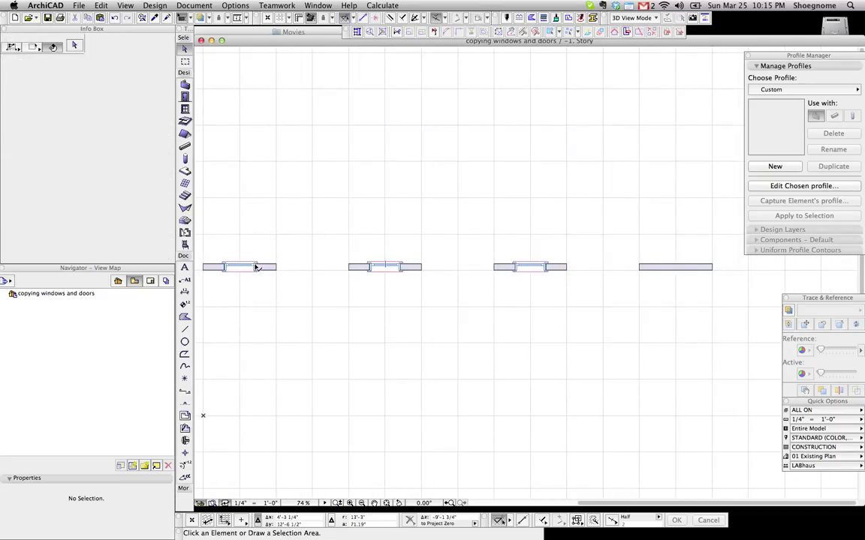
Step: Save the first window's current settings as a favorite named 'window' from Window Selection Settings
left_click(239, 268)
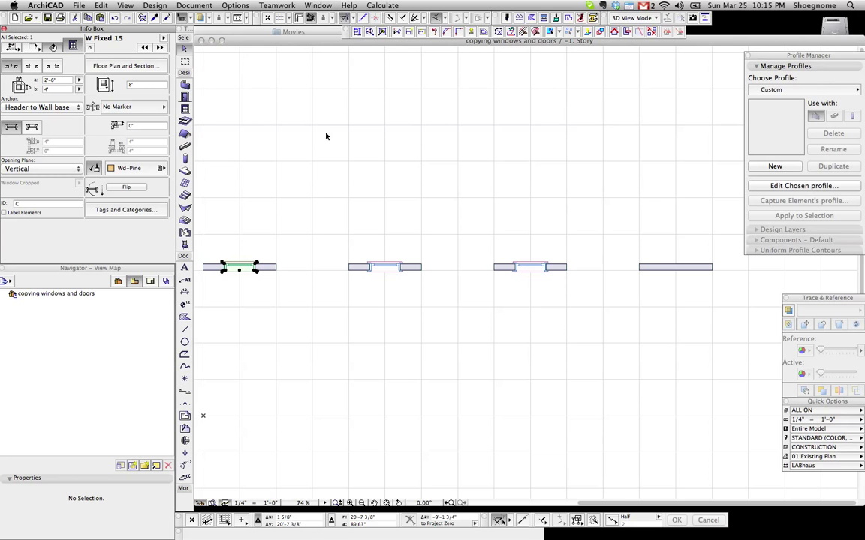
left_click(406, 77)
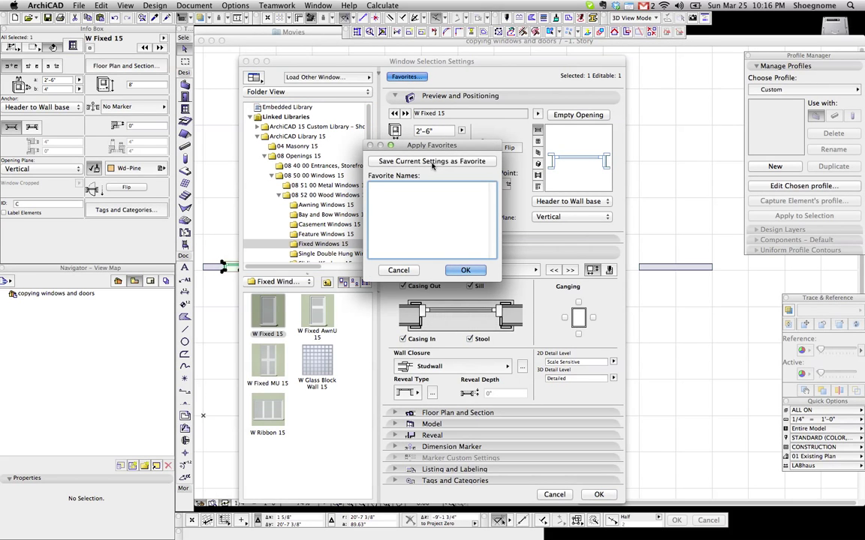
left_click(432, 160)
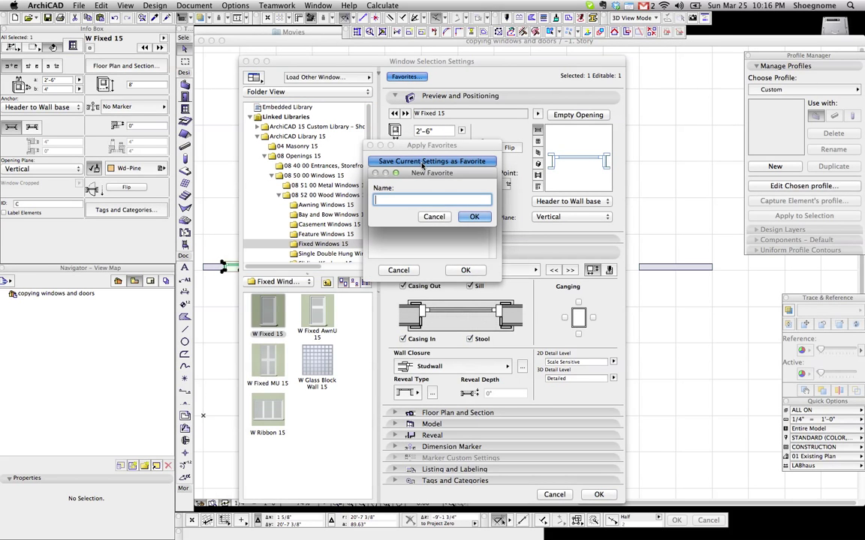
type("window")
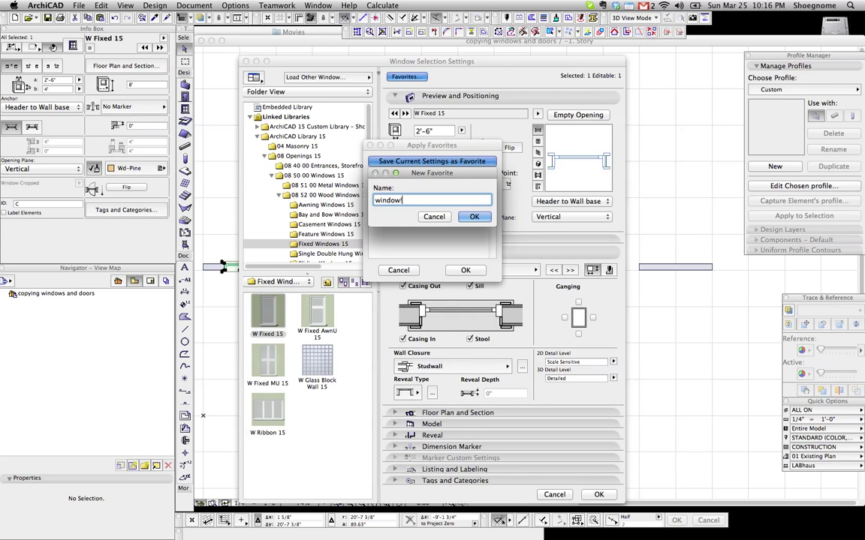
left_click(474, 216)
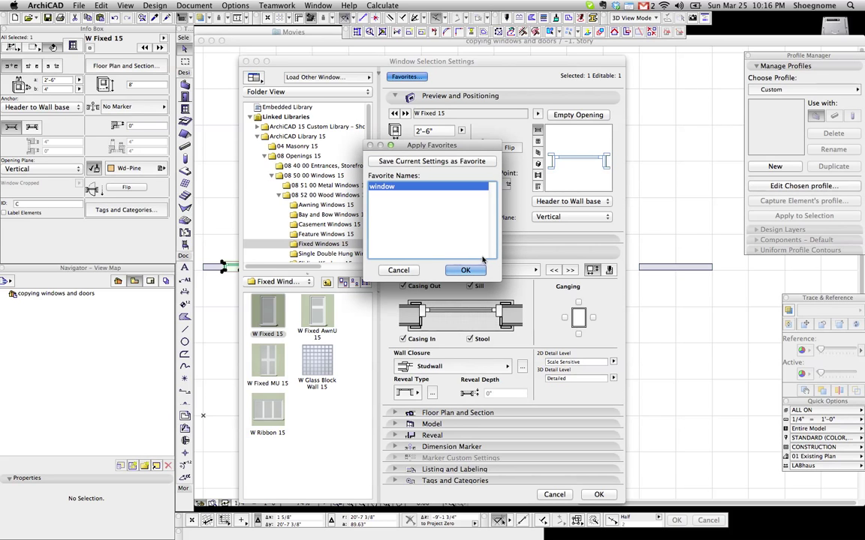
left_click(466, 271)
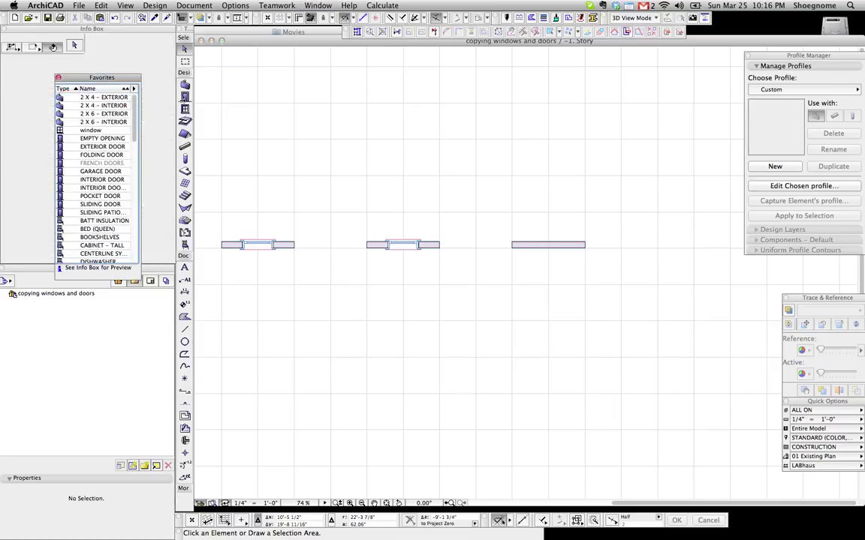
Step: Pick the 'window' favorite and place windows in the left column walls of the ten-wall test layout
left_click(90, 129)
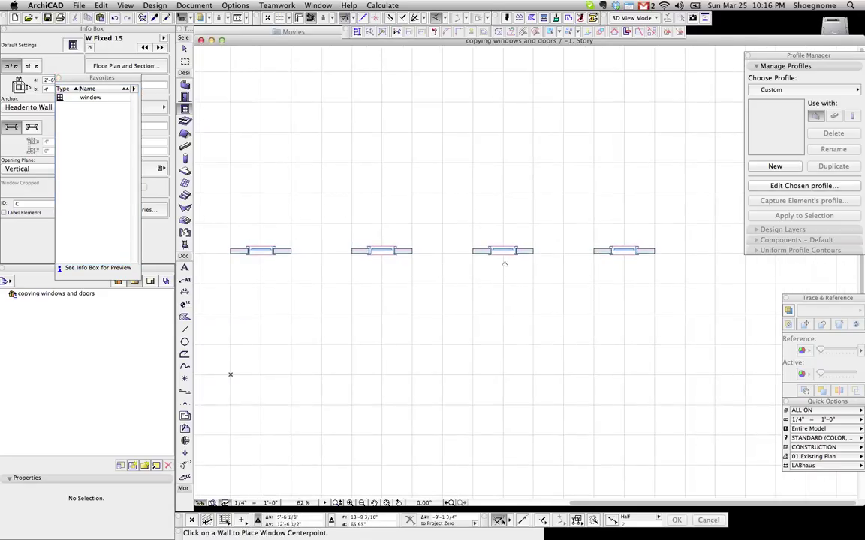
mouse_move(366, 258)
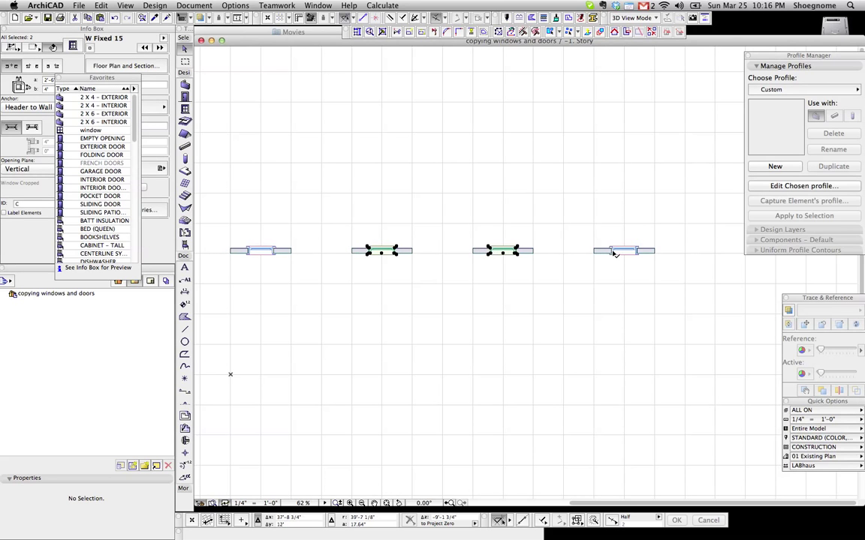
left_click(282, 249)
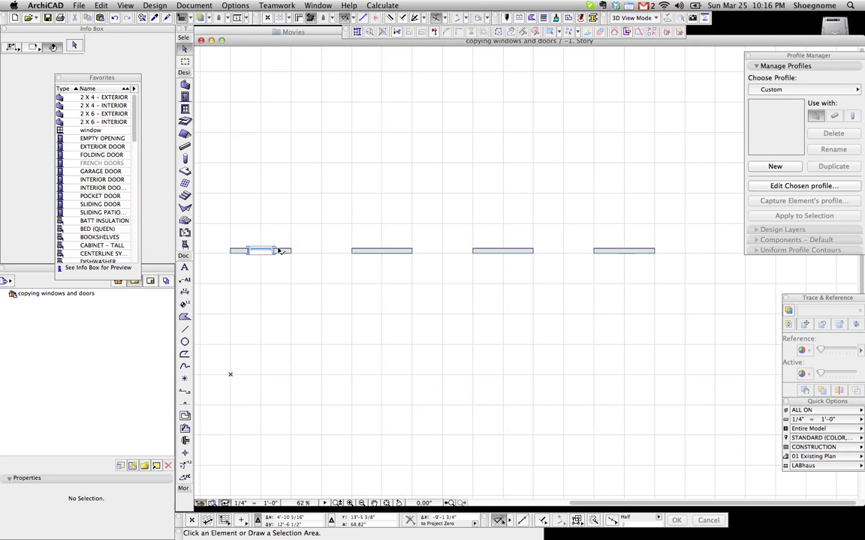
left_click(381, 251)
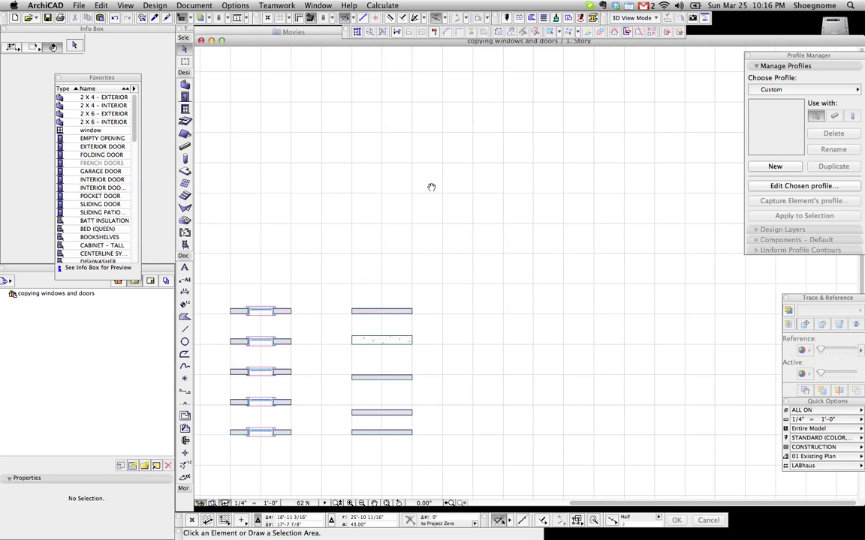
Step: Move the top-left wall's window onto the top-right wall
scroll("up", 3)
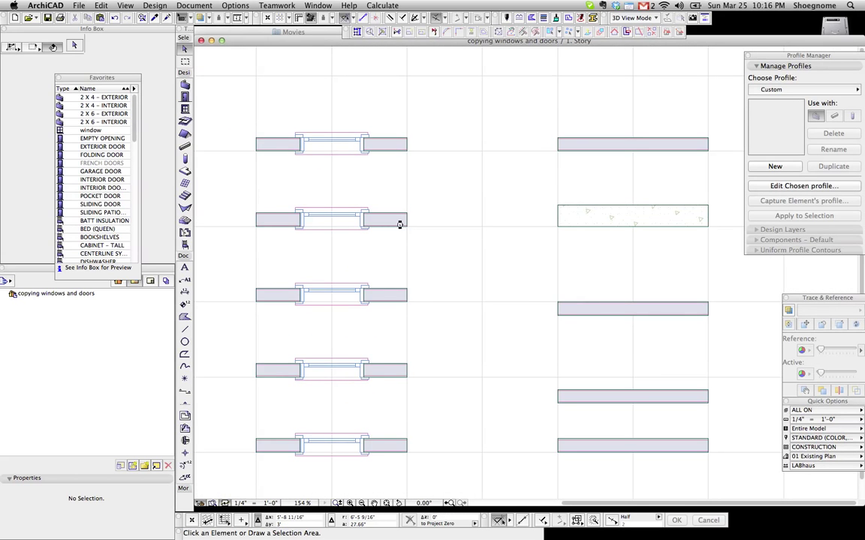
scroll("down", 3)
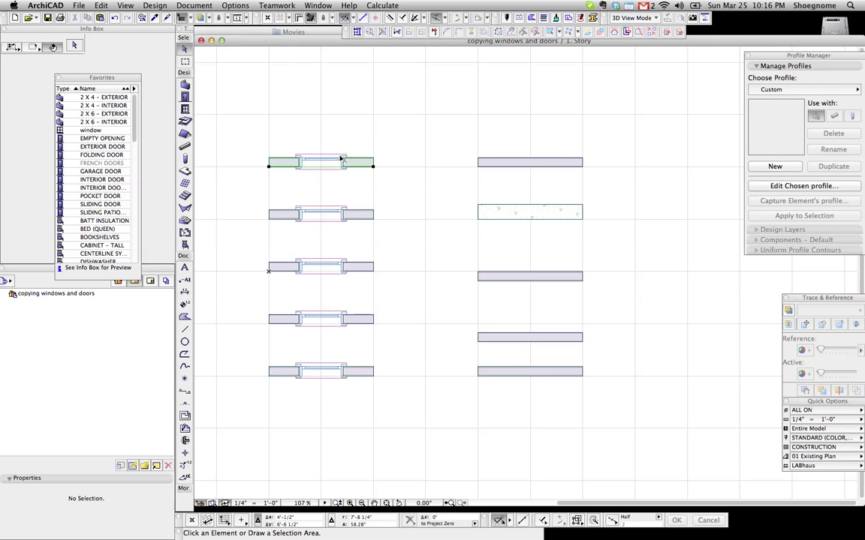
left_click(322, 162)
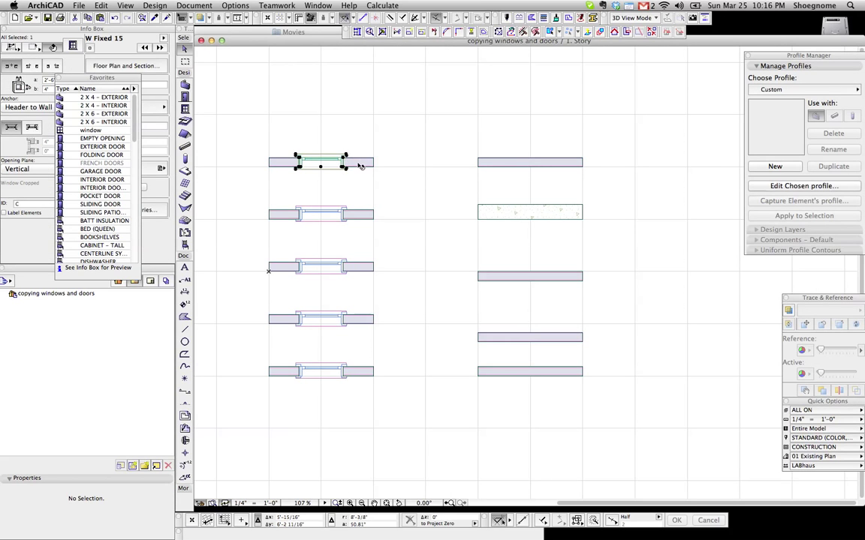
mouse_move(381, 240)
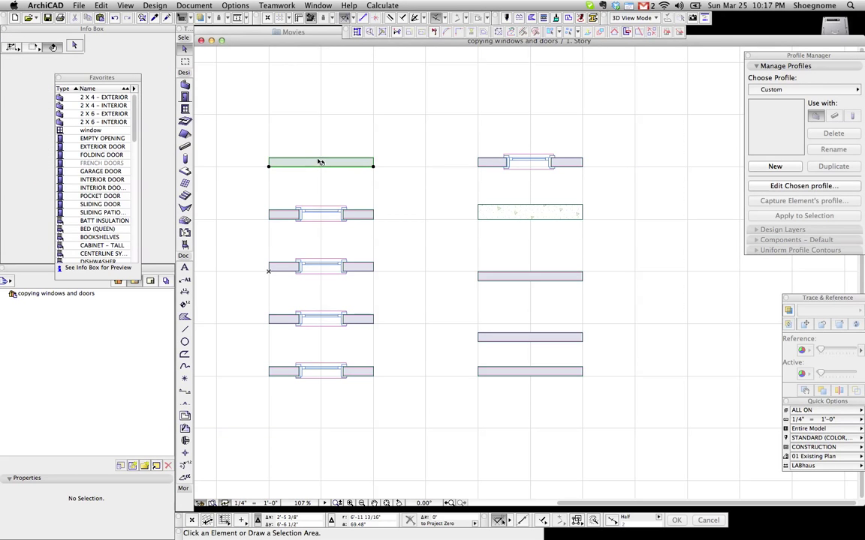
left_click(530, 162)
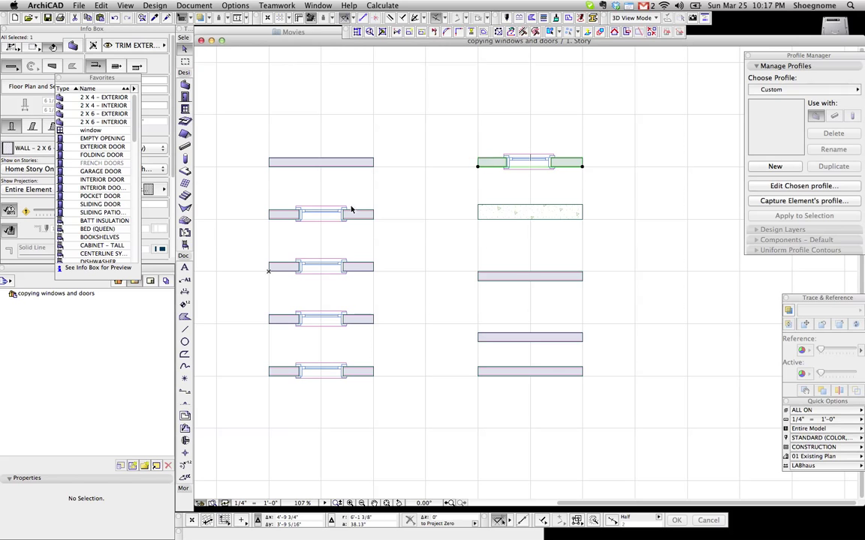
Step: Drag the third and bottom left walls' windows onto their matching right-column walls
left_click(321, 213)
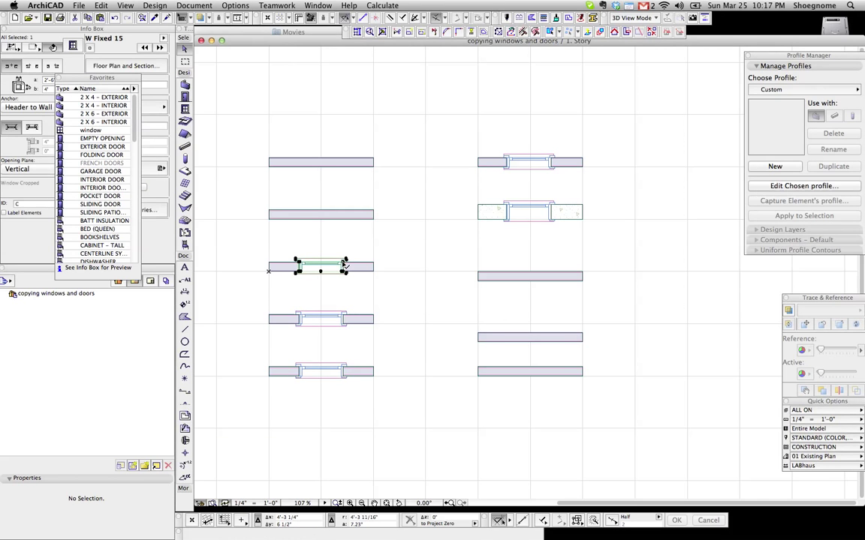
left_click_drag(322, 268, 528, 277)
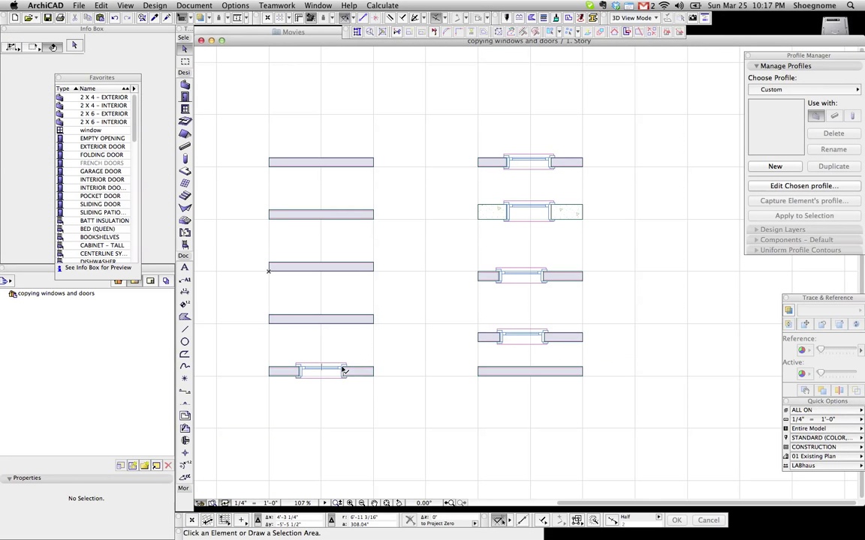
left_click(321, 372)
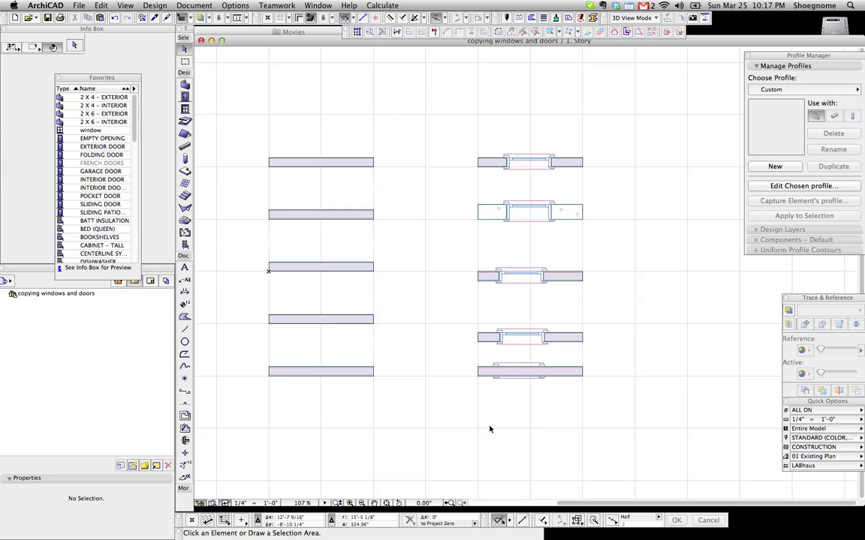
left_click(321, 372)
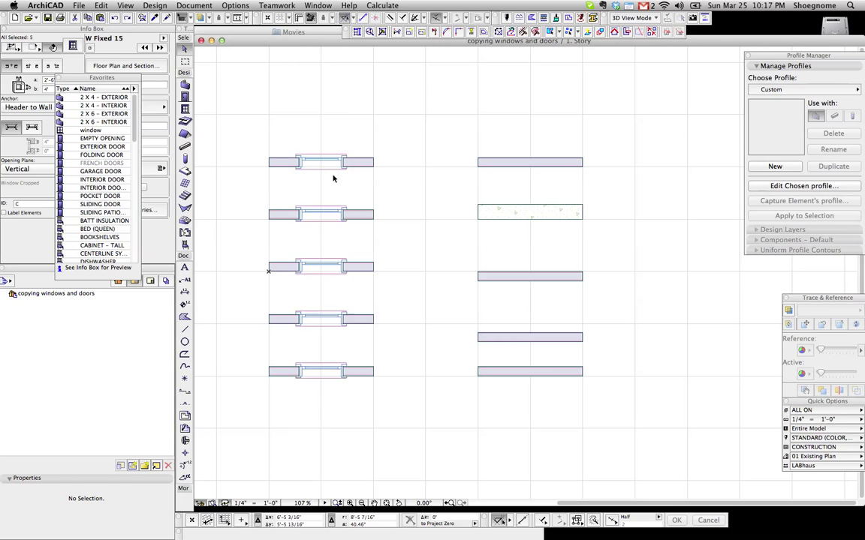
Step: Undo the window moves so all five windows sit back in the left column walls, then deselect
left_click(321, 163)
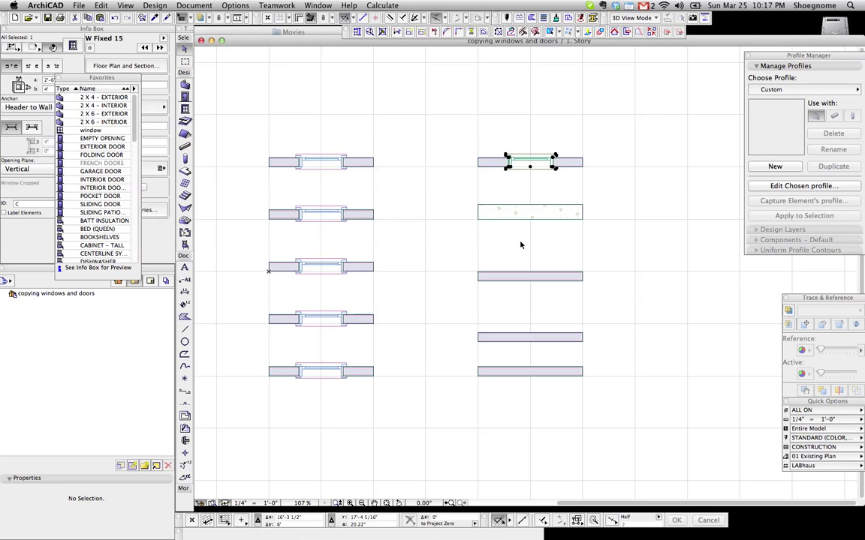
left_click(322, 162)
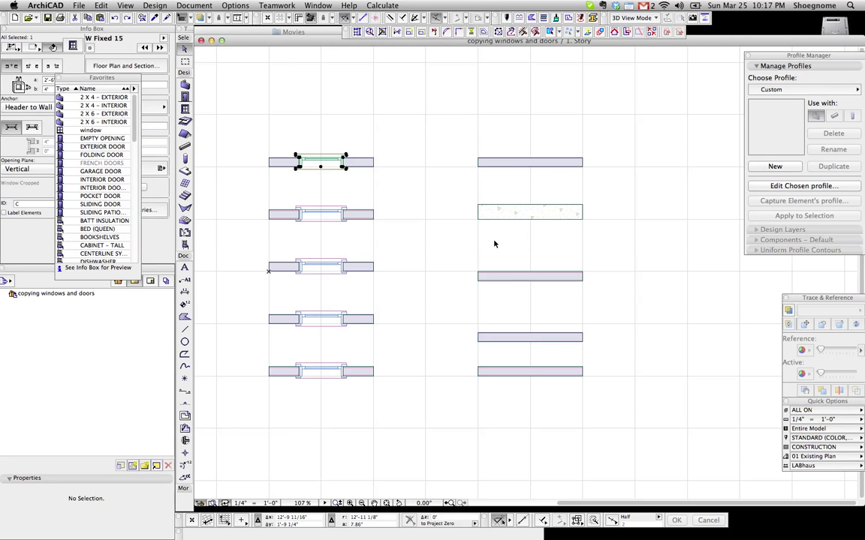
left_click(397, 150)
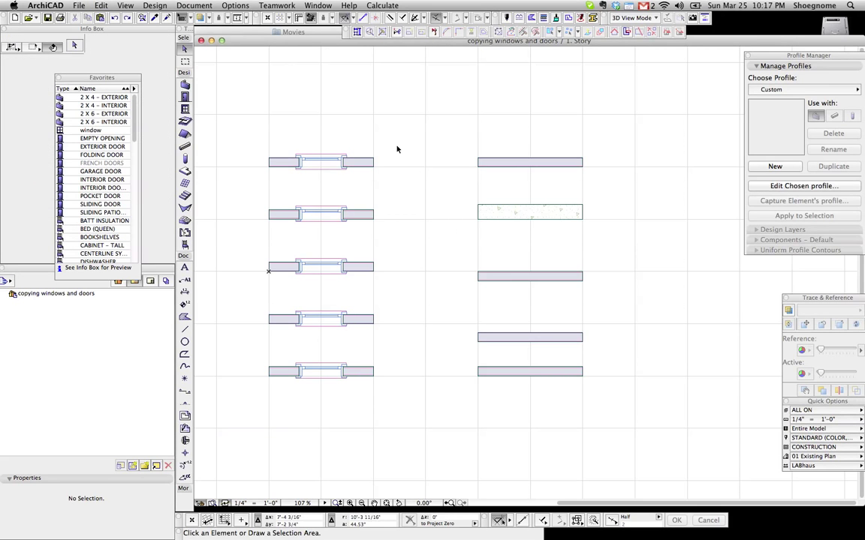
Step: Enable wall reference line display, then try stretching the top-left wall toward the top-right wall and revert it
right_click(396, 149)
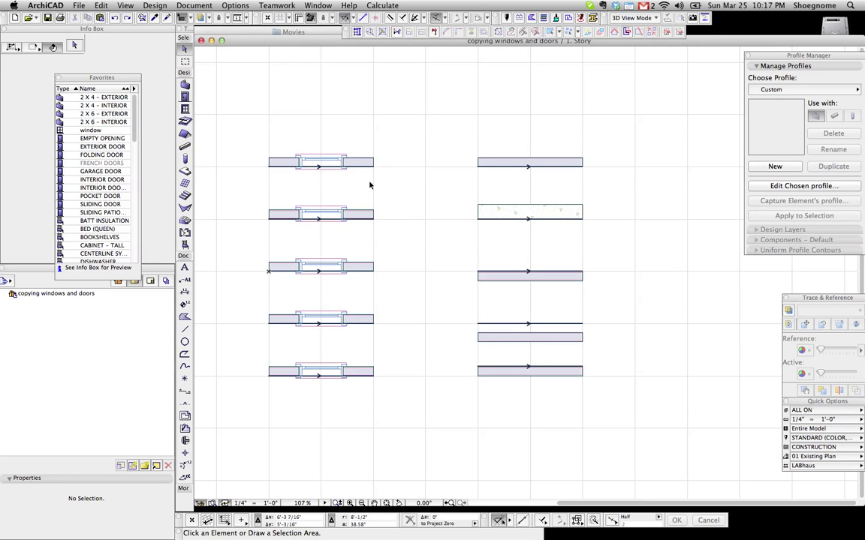
mouse_move(530, 155)
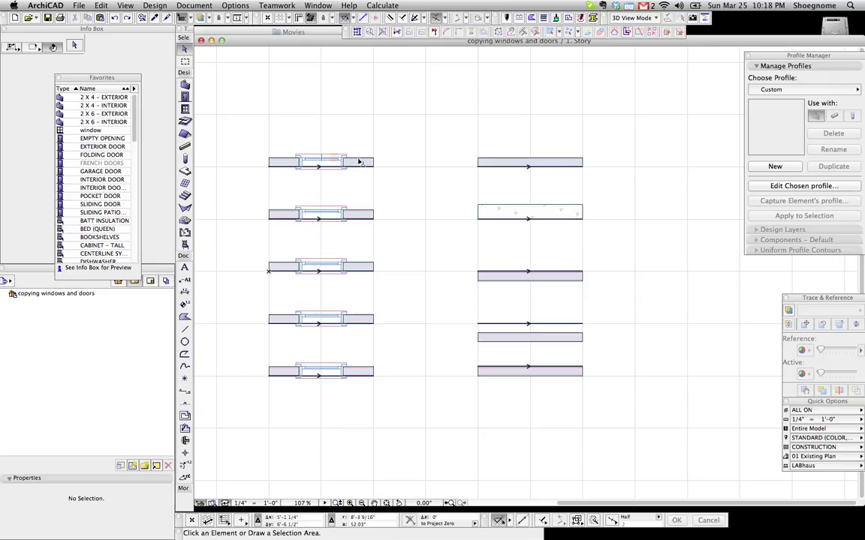
mouse_move(349, 162)
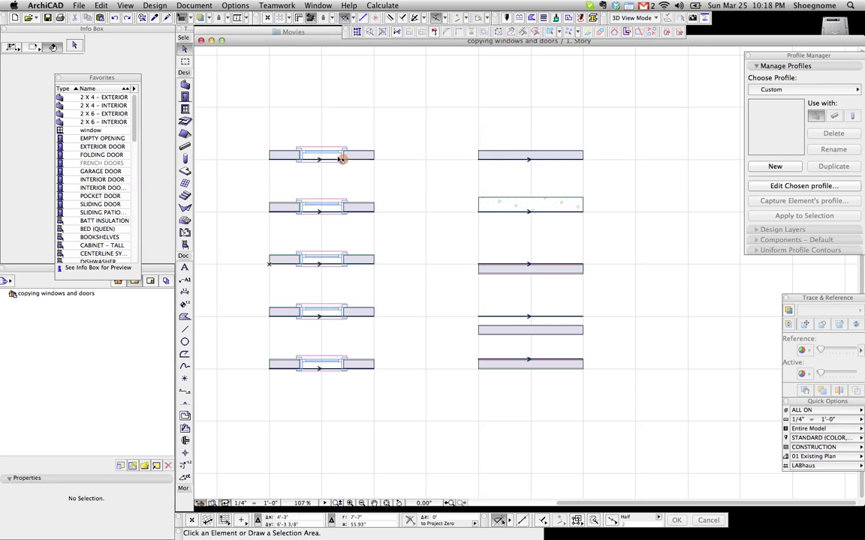
mouse_move(375, 160)
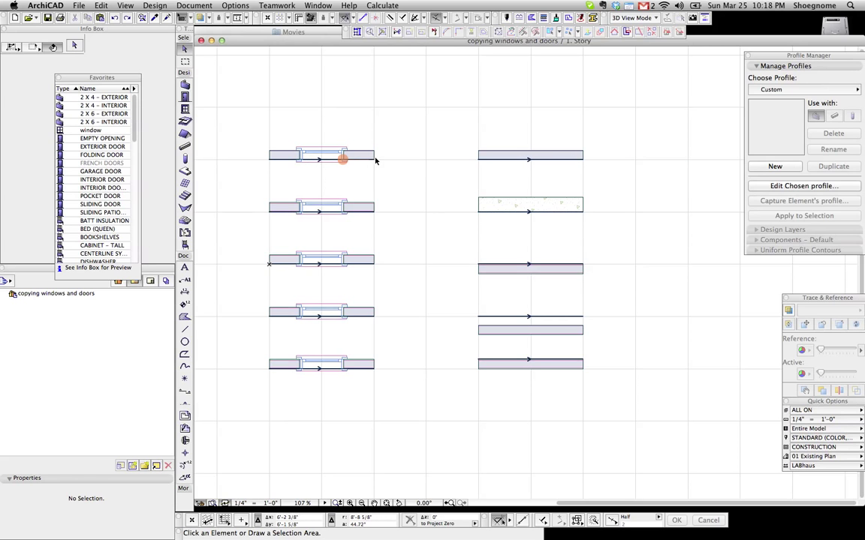
left_click(322, 156)
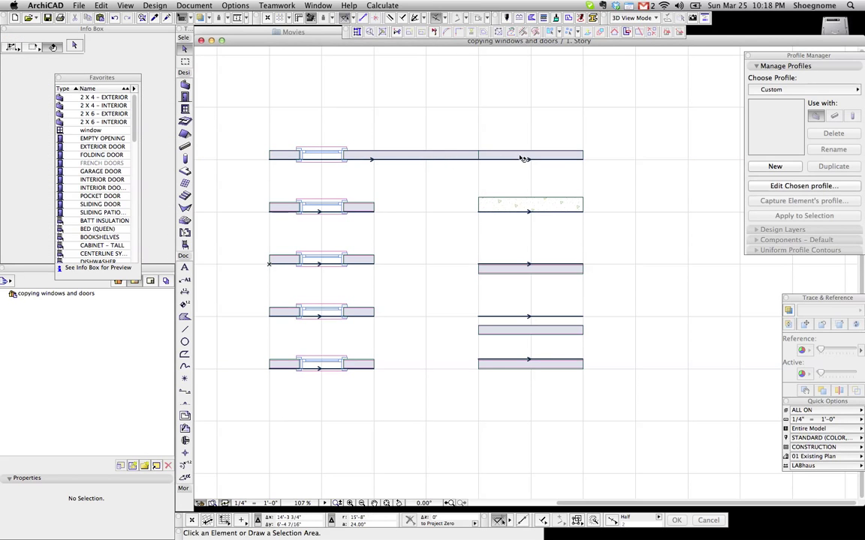
left_click(321, 155)
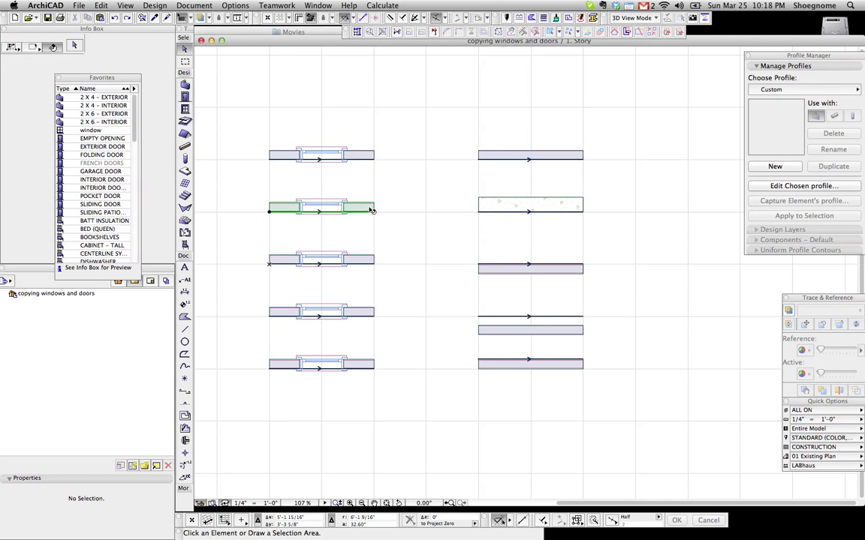
Step: Drag the fourth right-column wall down a little closer to the bottom wall
left_click(528, 205)
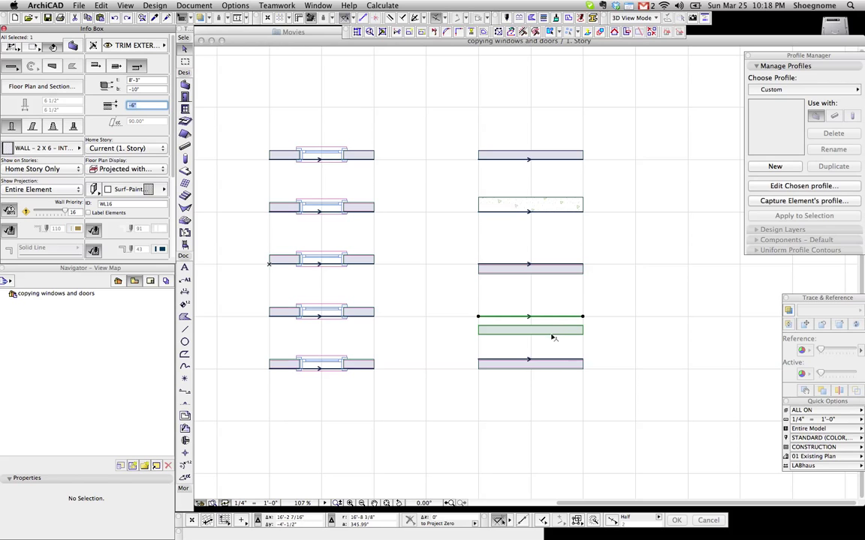
mouse_move(508, 327)
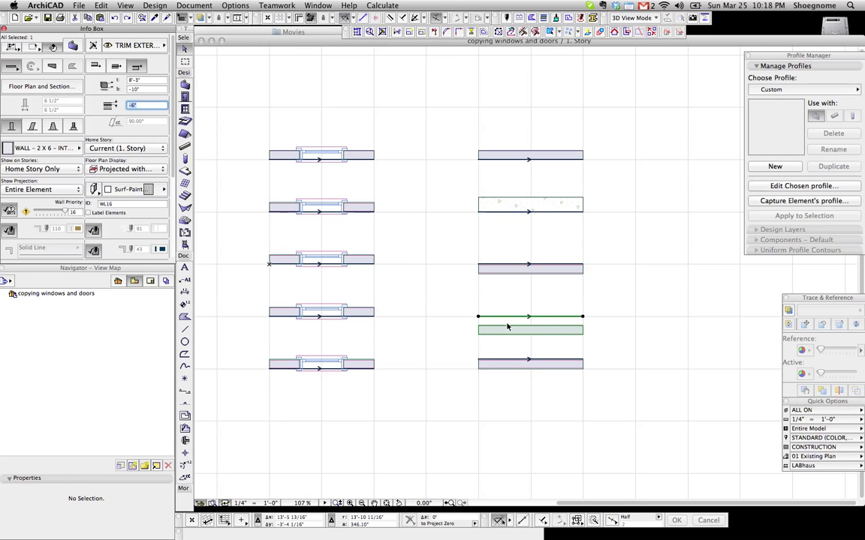
mouse_move(501, 321)
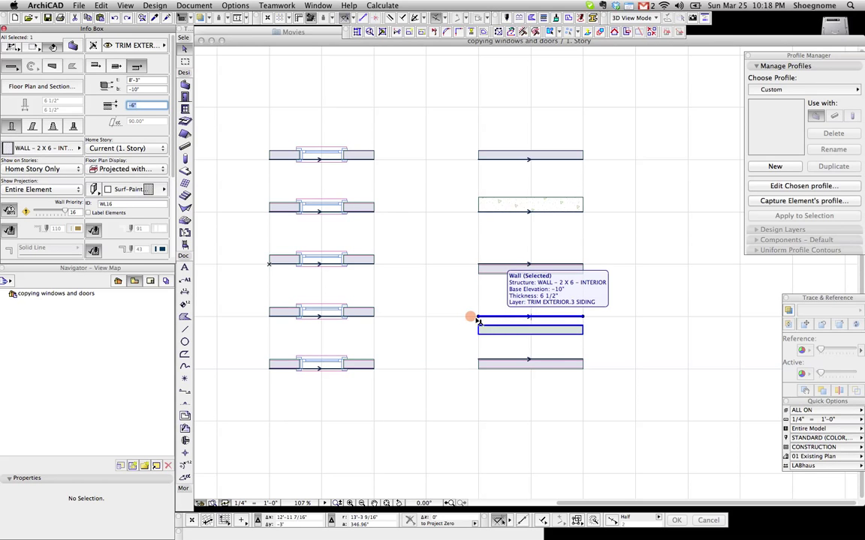
mouse_move(463, 349)
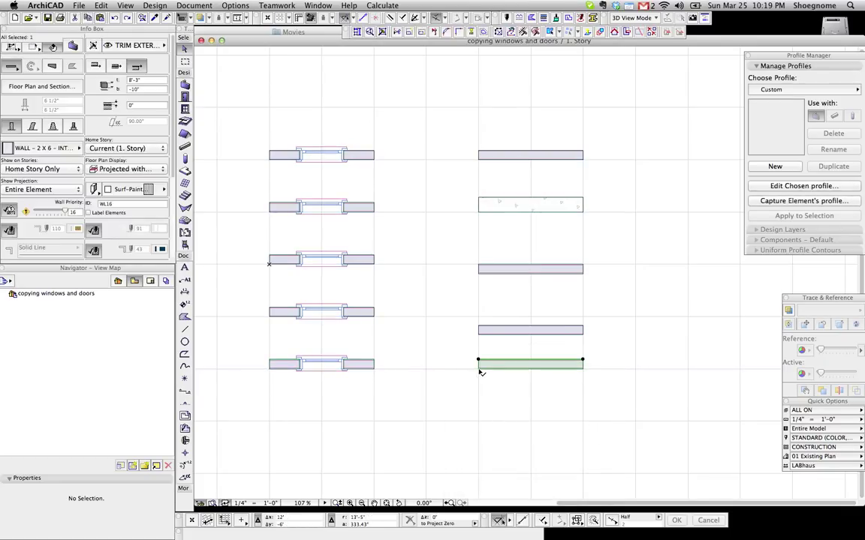
left_click_drag(530, 364, 429, 364)
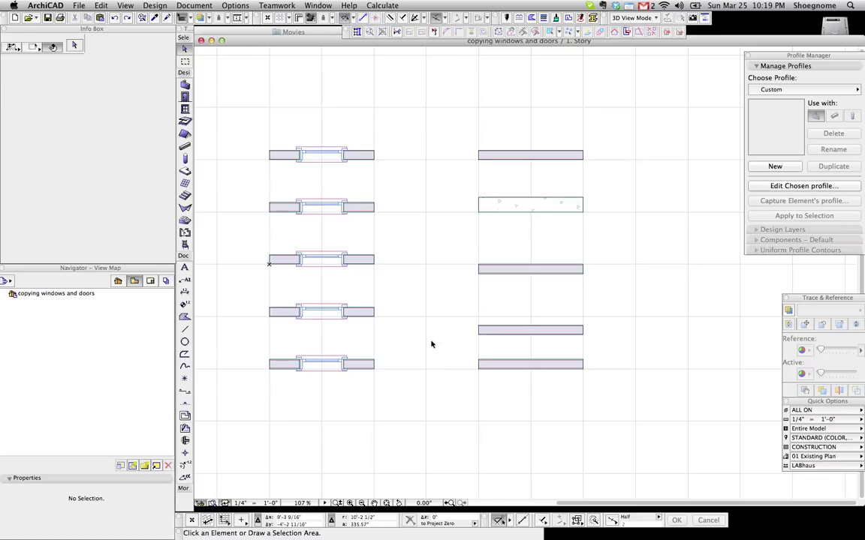
mouse_move(435, 377)
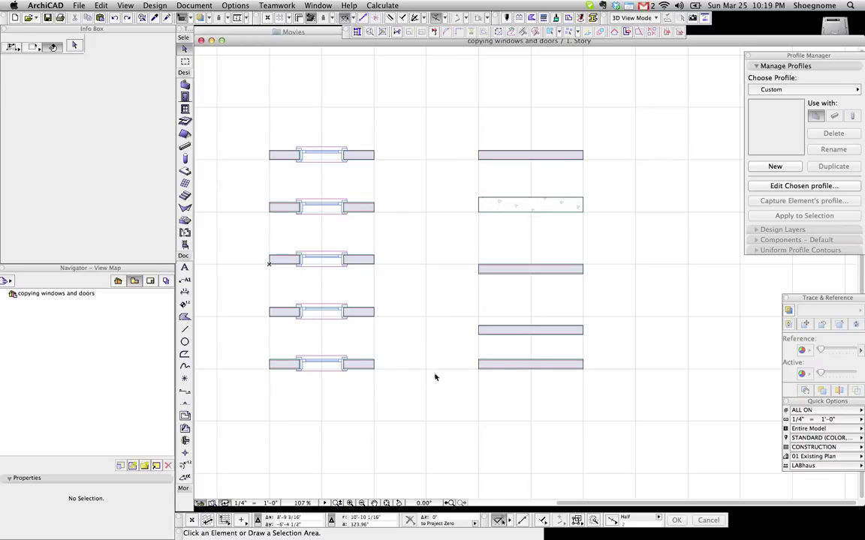
Step: Paste a wall copy into the right column just above the fourth wall and fit the whole plan in the window
right_click(436, 338)
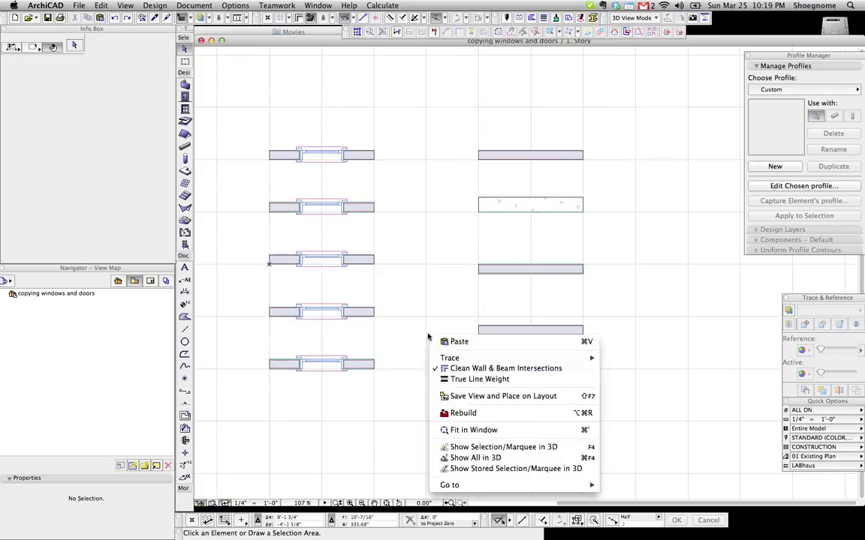
mouse_move(504, 369)
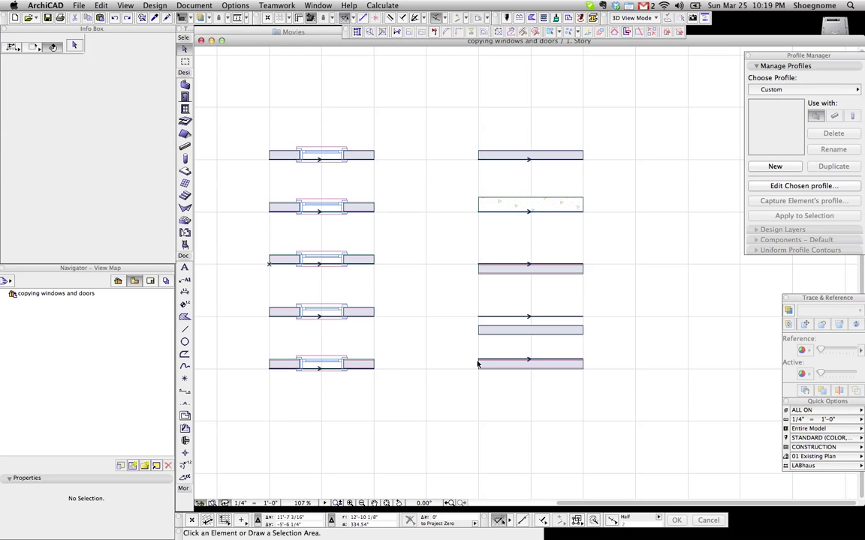
left_click(529, 362)
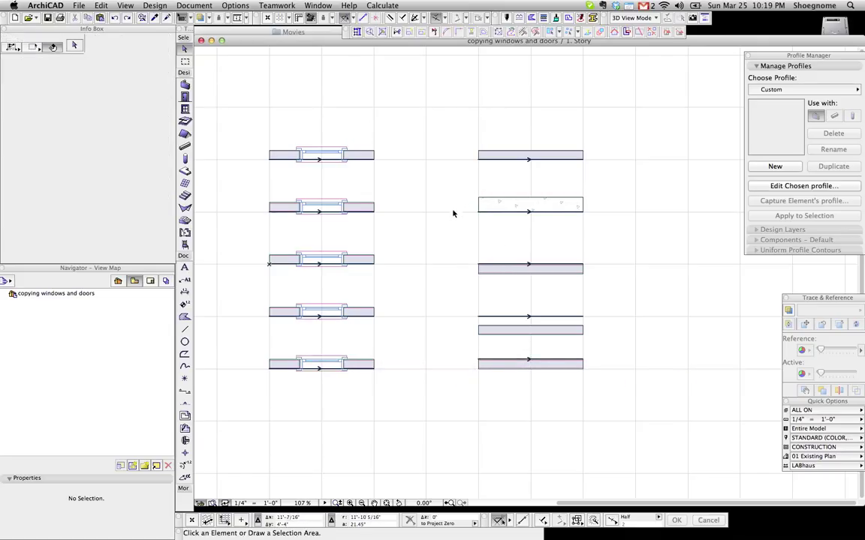
scroll("down", 3)
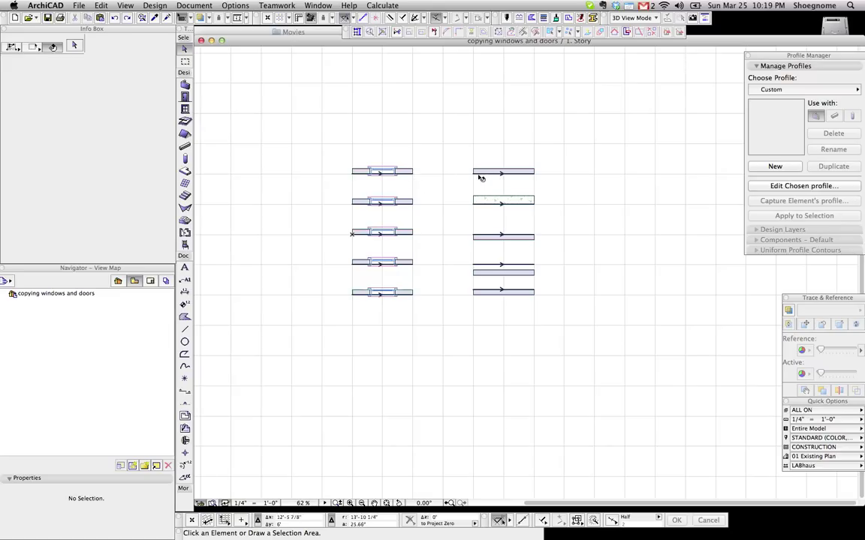
Step: Place a rotated vertical wall above the plan and drag the top-left wall's window onto it
left_click(503, 173)
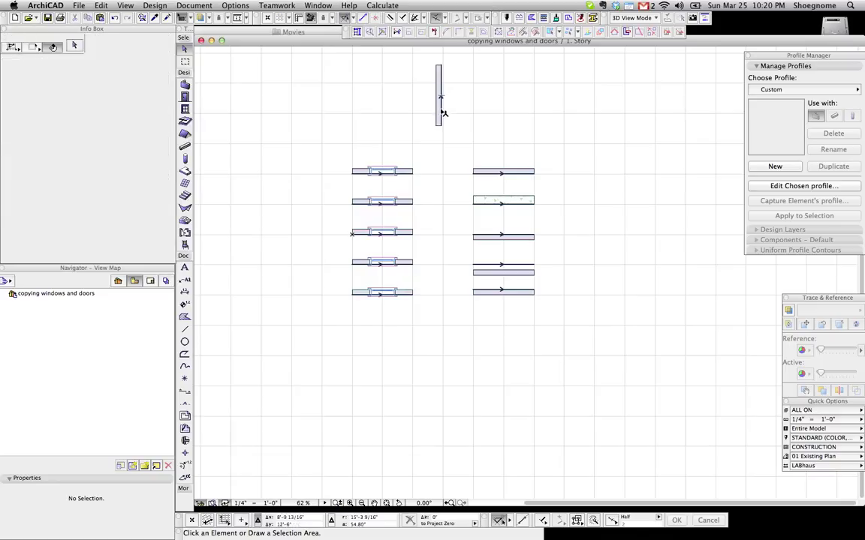
mouse_move(405, 185)
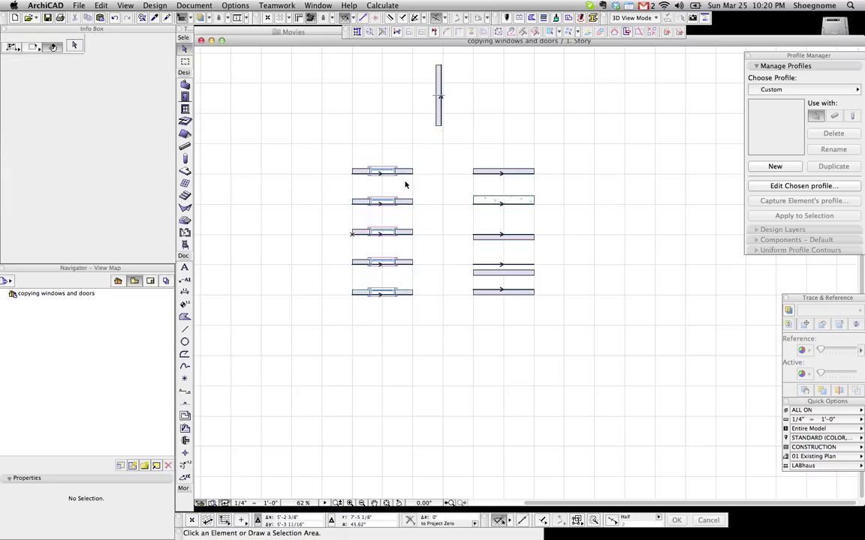
mouse_move(414, 177)
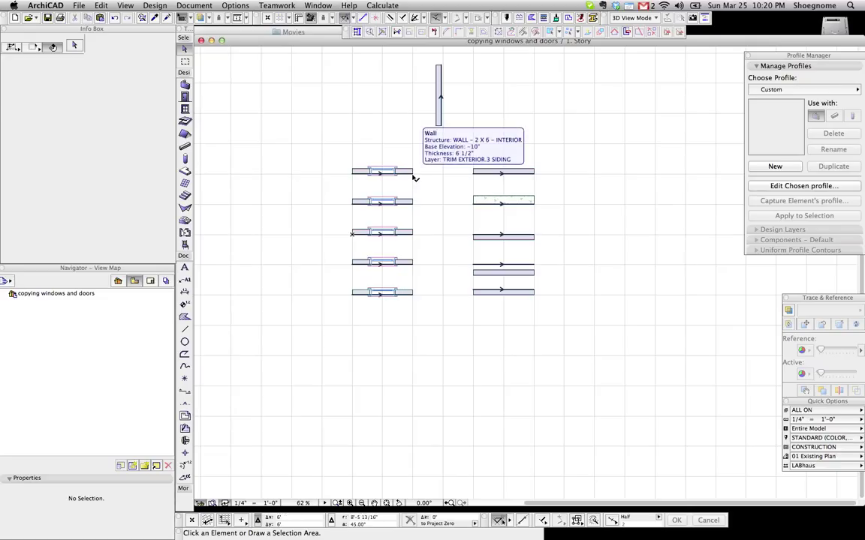
mouse_move(409, 177)
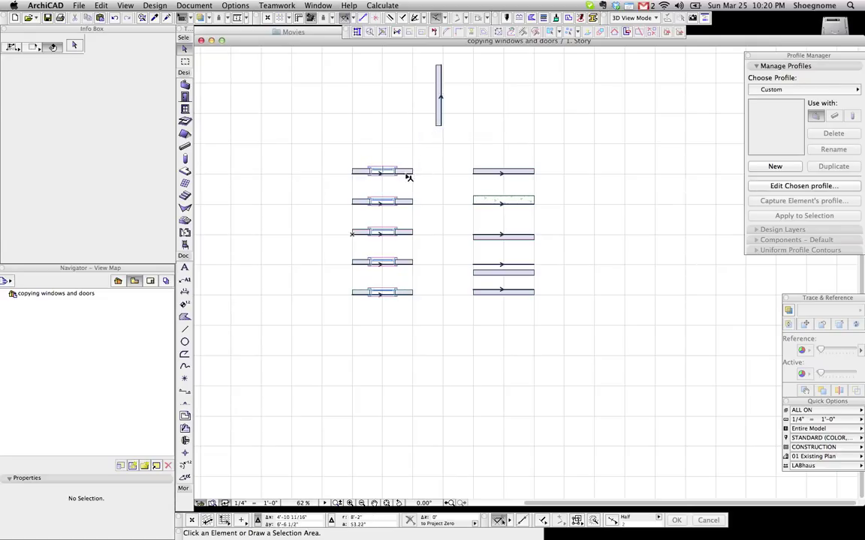
left_click(381, 171)
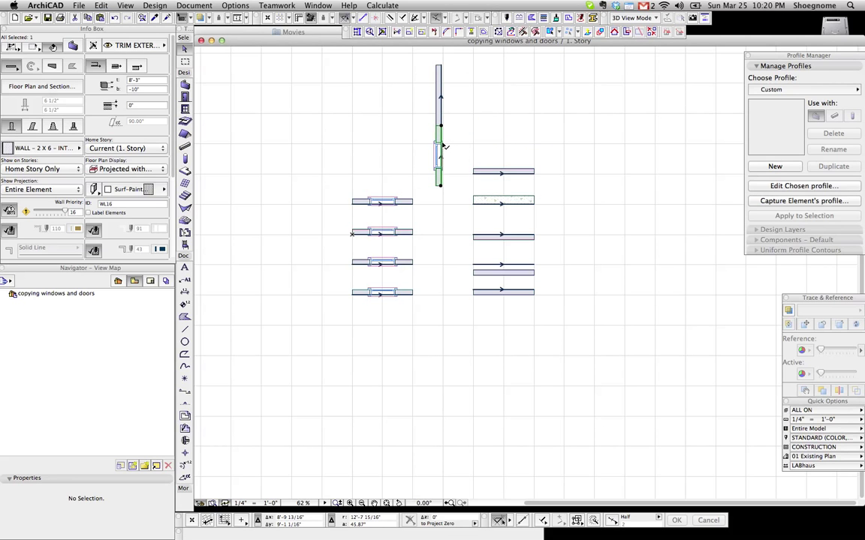
left_click(439, 153)
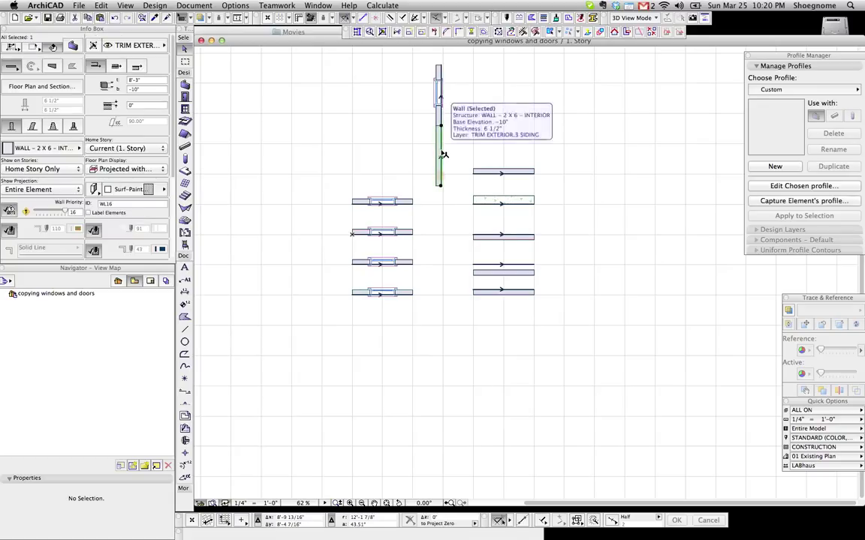
left_click(447, 192)
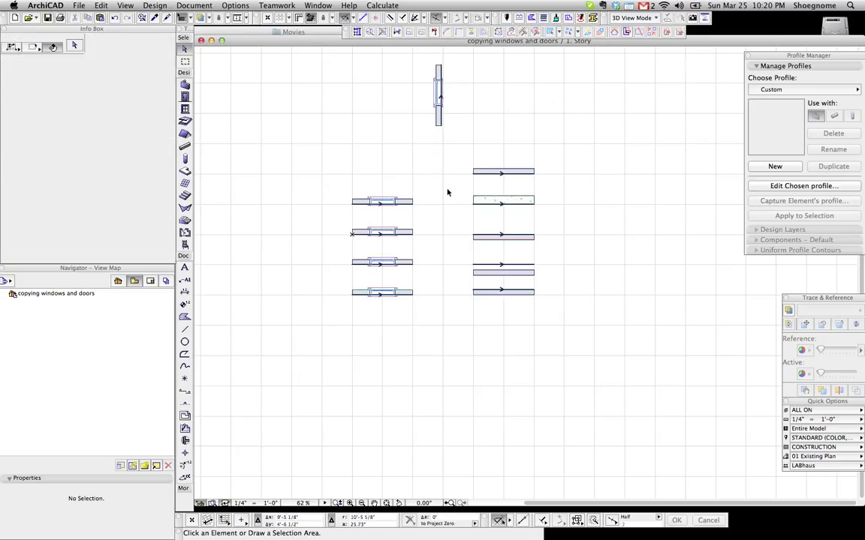
mouse_move(445, 138)
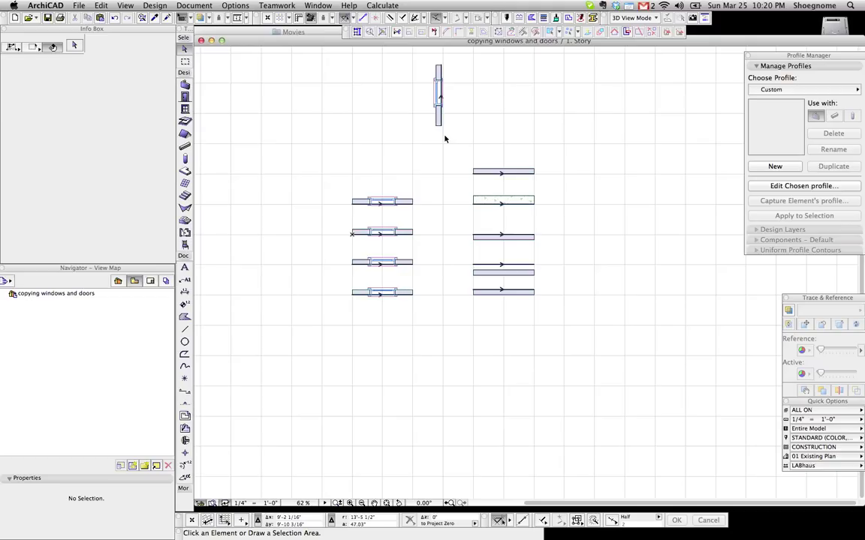
mouse_move(445, 133)
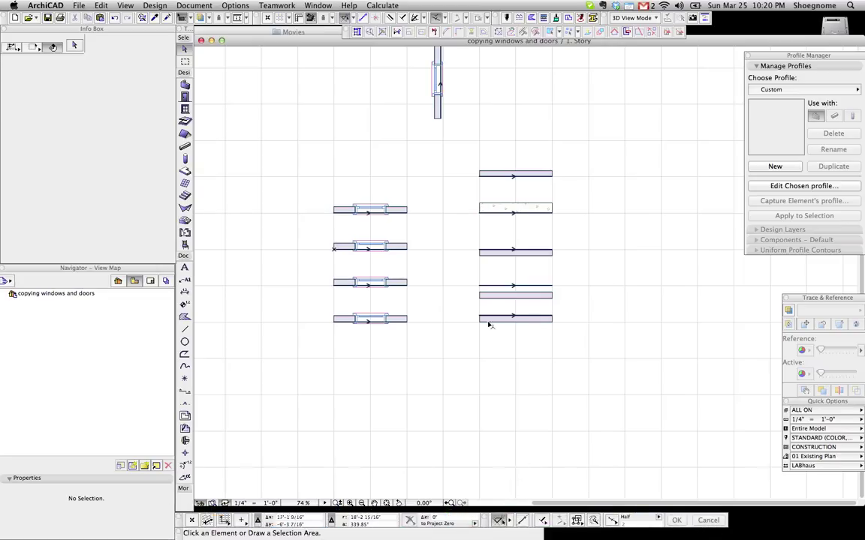
mouse_move(619, 342)
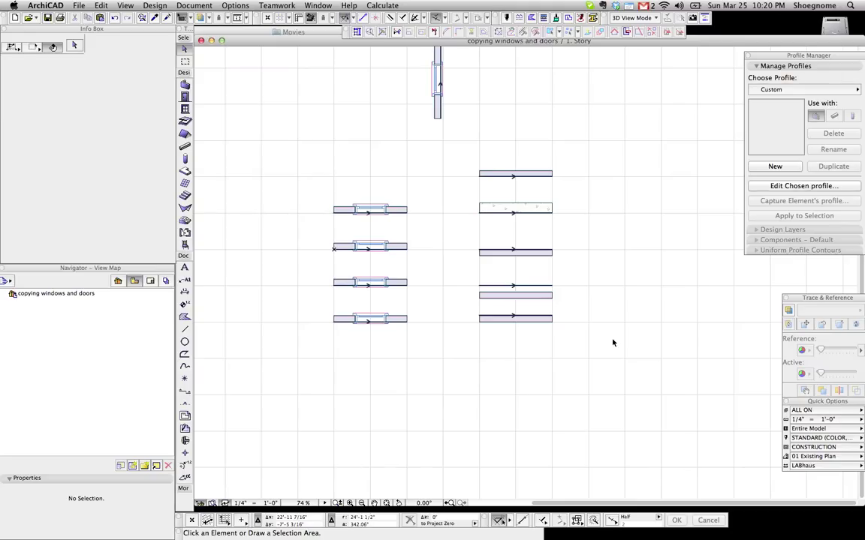
mouse_move(454, 220)
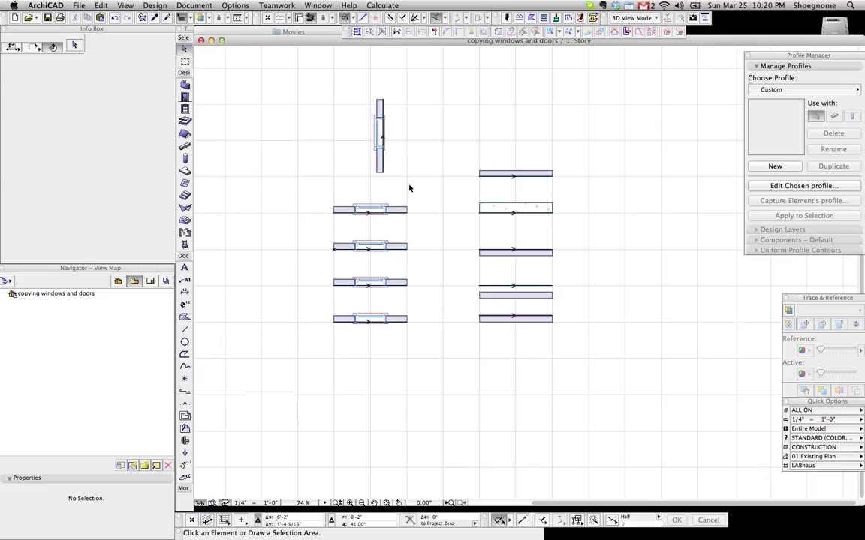
mouse_move(739, 472)
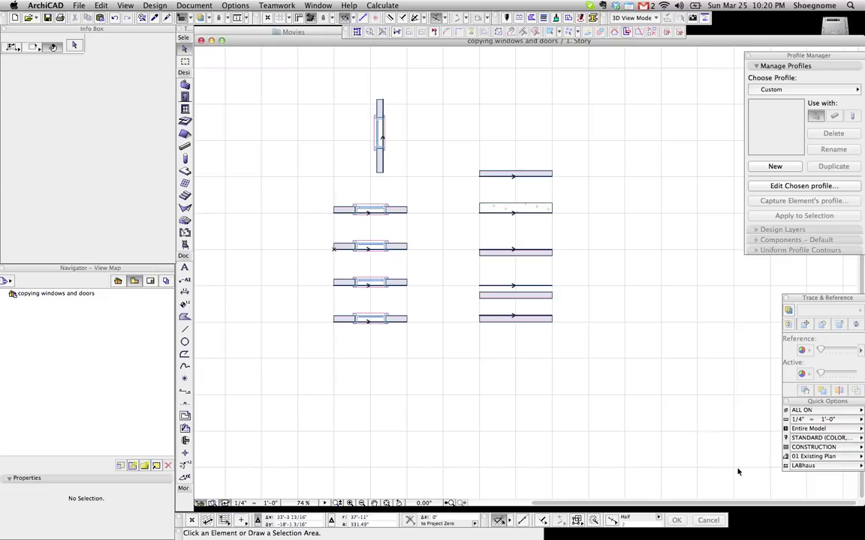